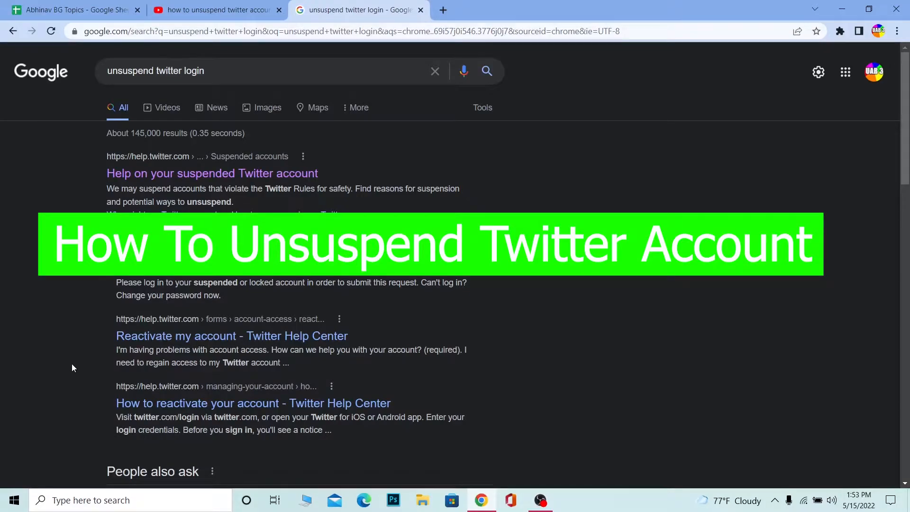
mouse_move(110, 300)
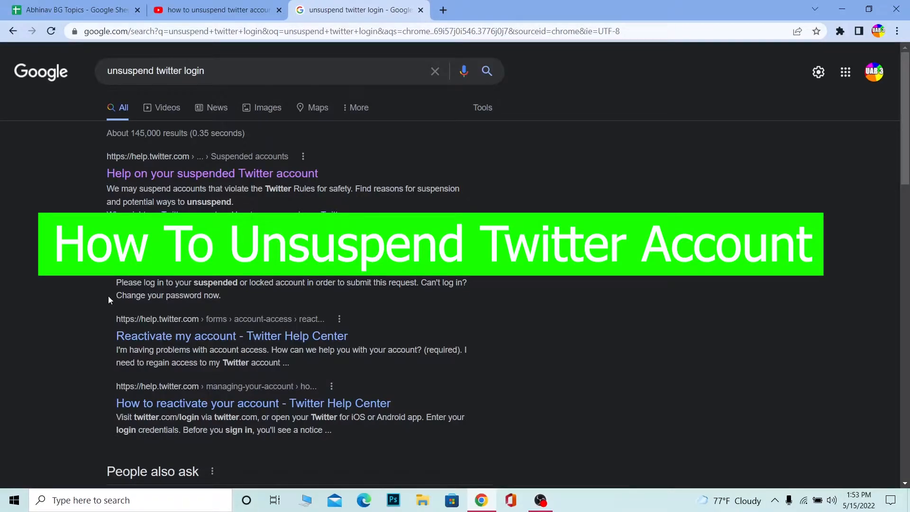
mouse_move(115, 301)
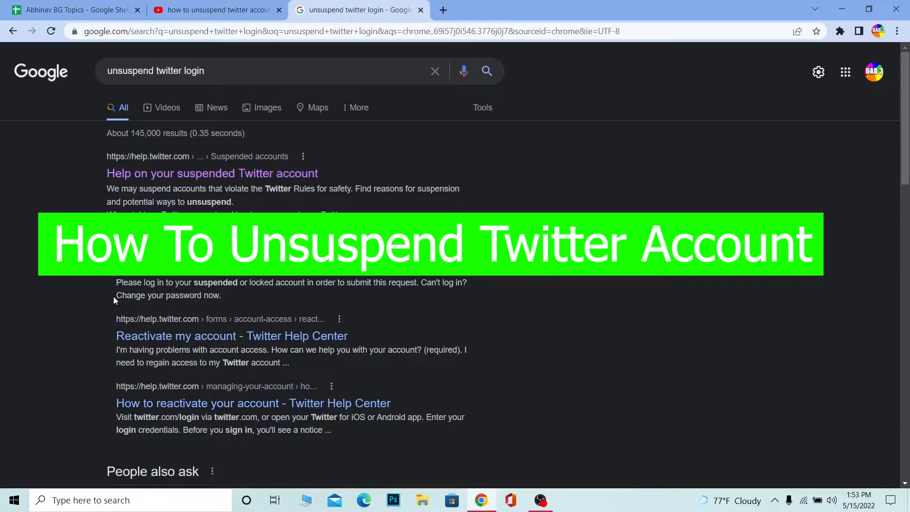
mouse_move(129, 101)
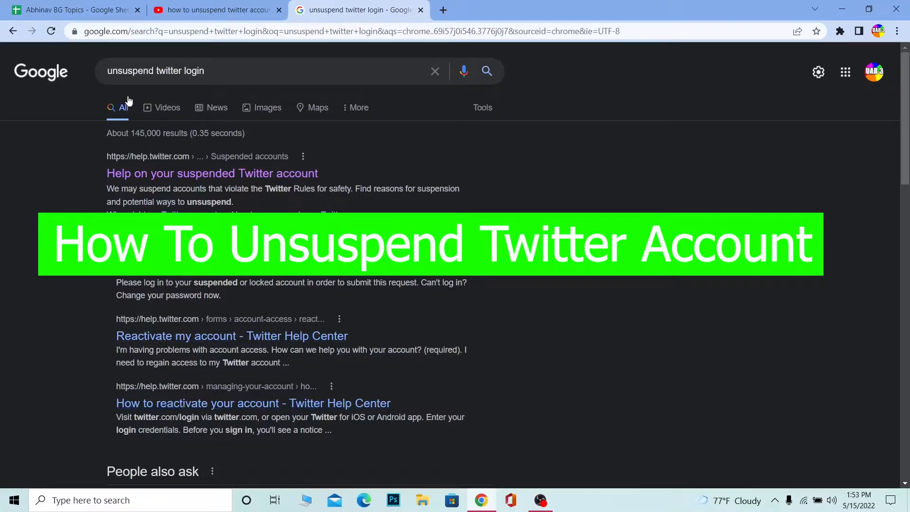
mouse_move(55, 135)
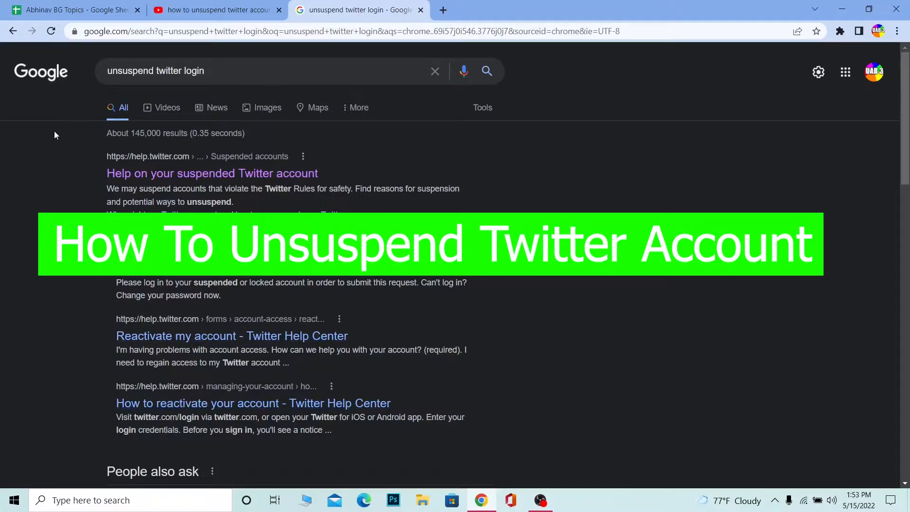
mouse_move(29, 137)
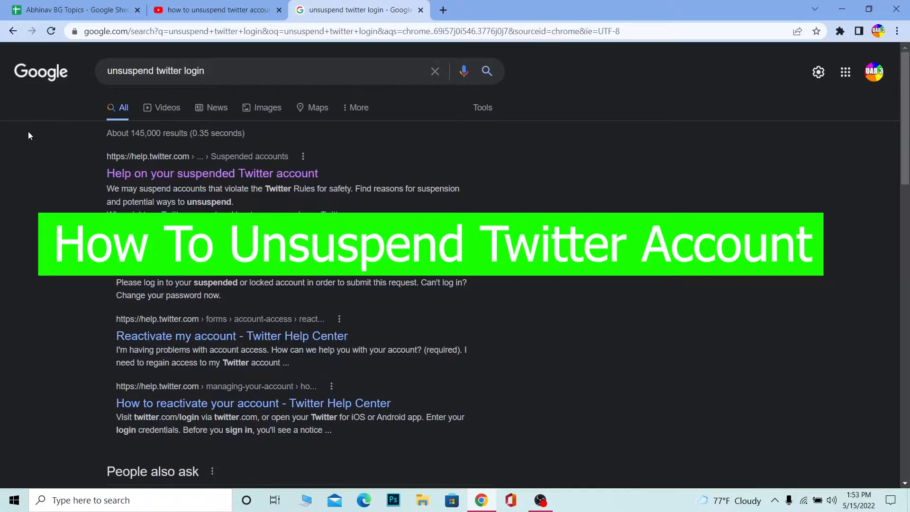
mouse_move(3, 140)
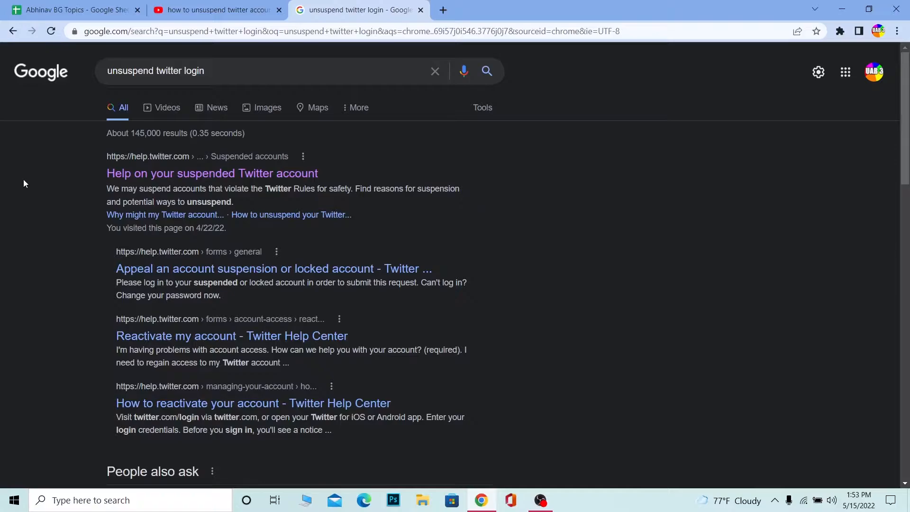
mouse_move(31, 169)
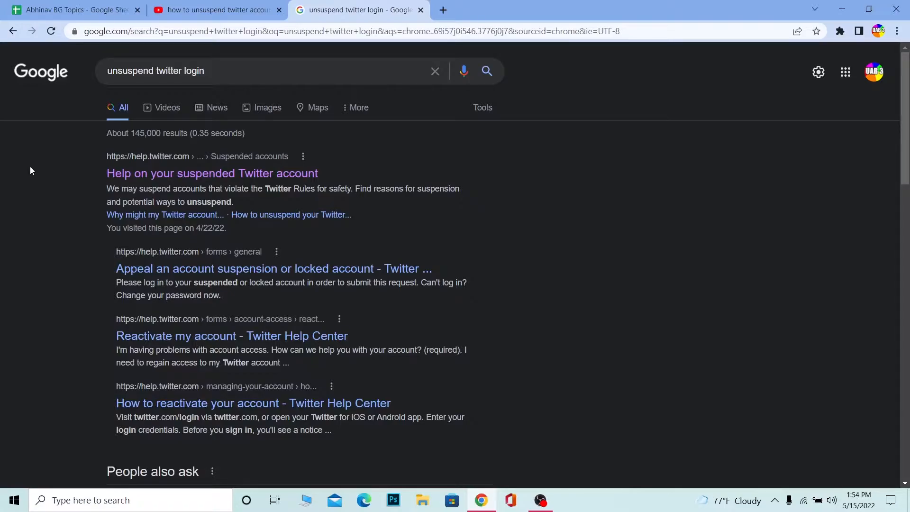
mouse_move(27, 173)
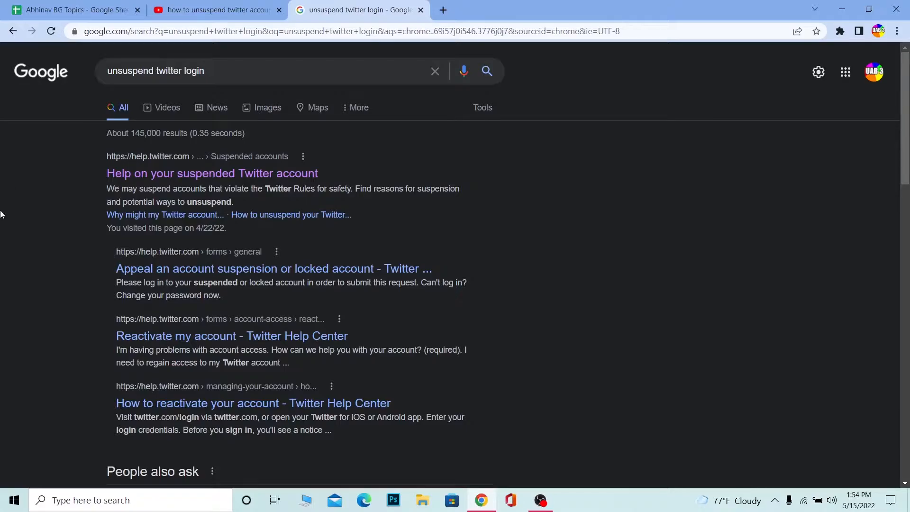
mouse_move(8, 198)
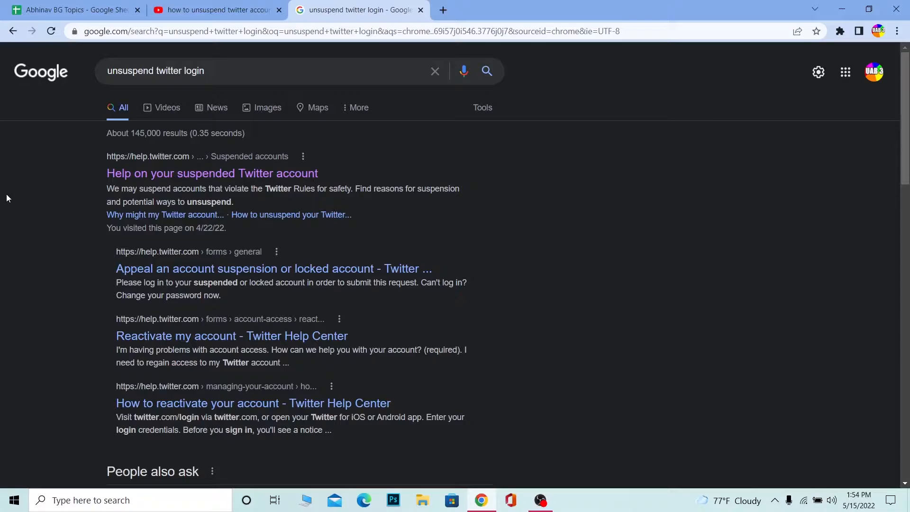
mouse_move(9, 195)
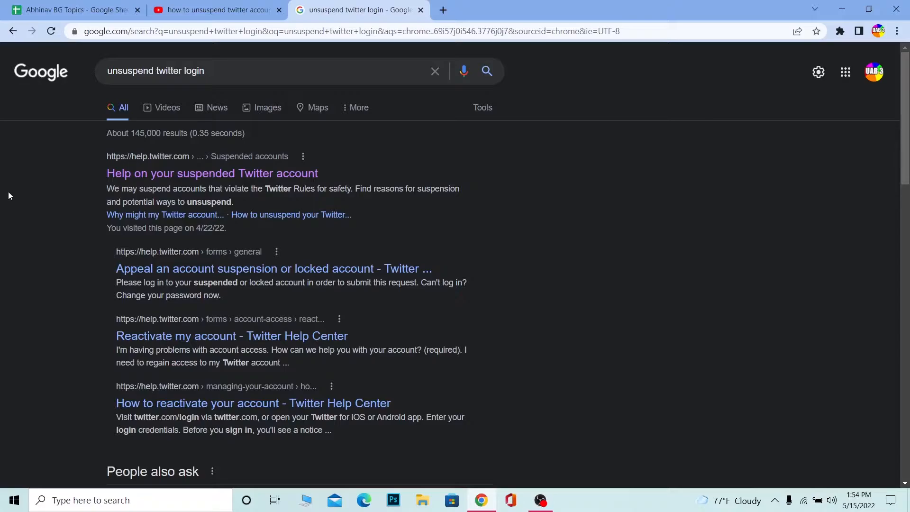
mouse_move(4, 192)
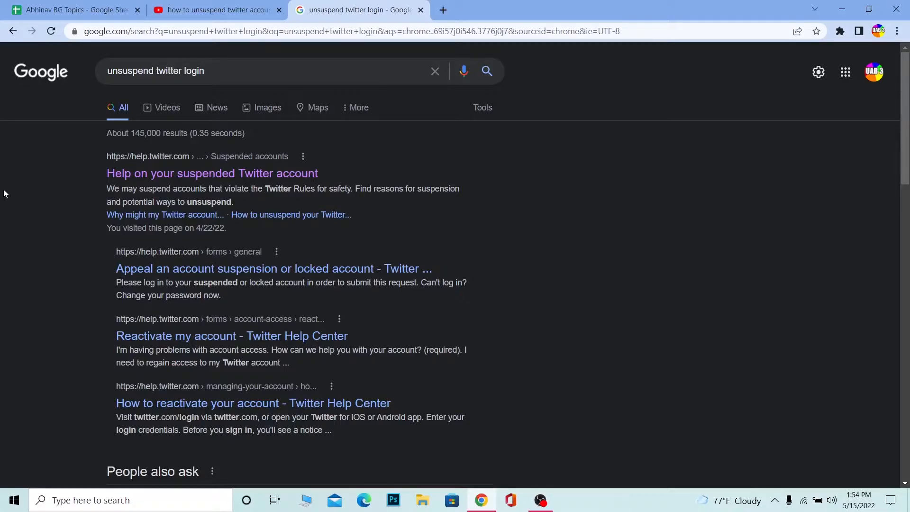
mouse_move(183, 151)
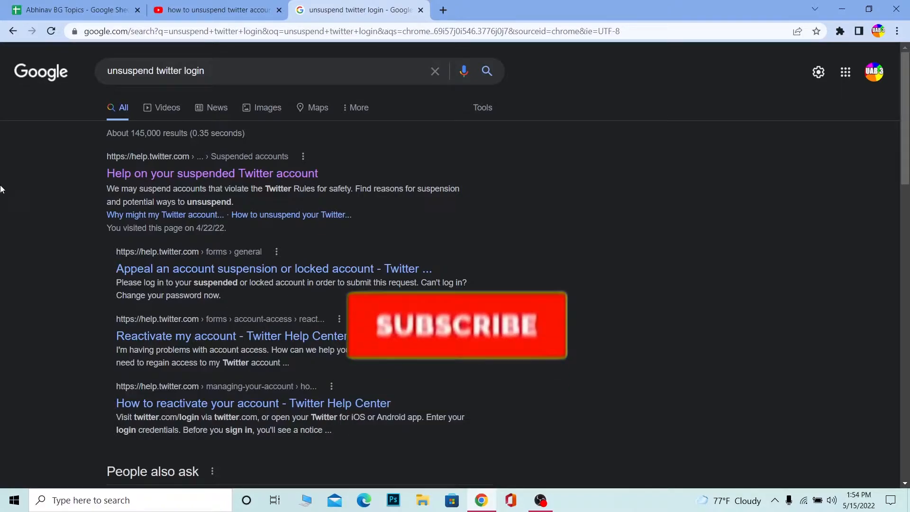
Open the 'About suspended accounts' article and scroll to 'How to unsuspend your Twitter account'.
left_click(457, 325)
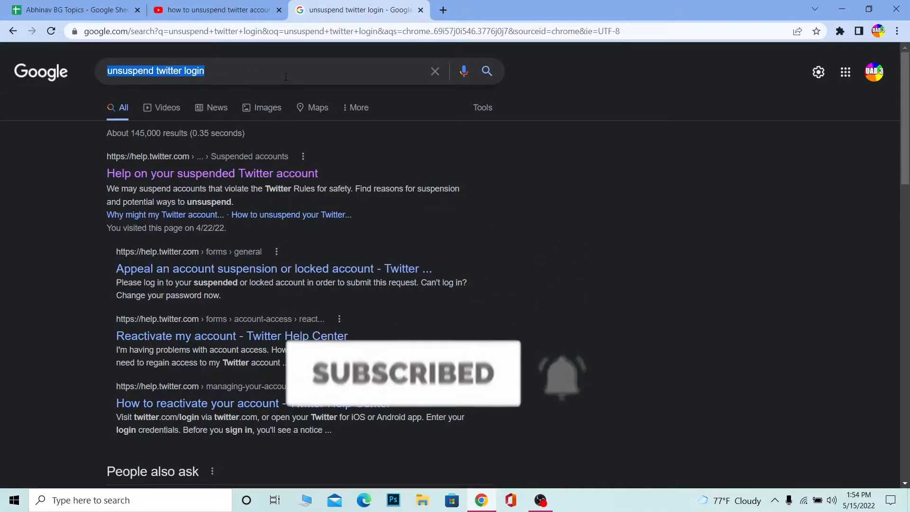
left_click(213, 173)
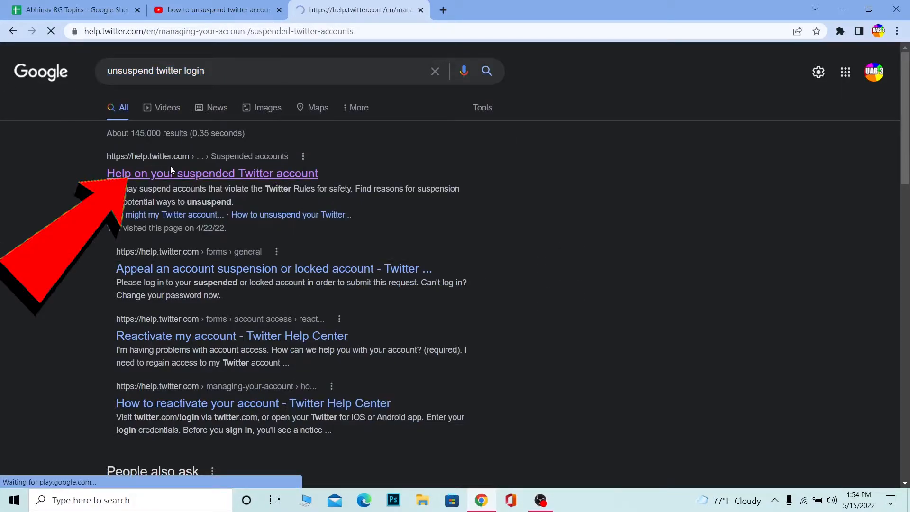
left_click(212, 173)
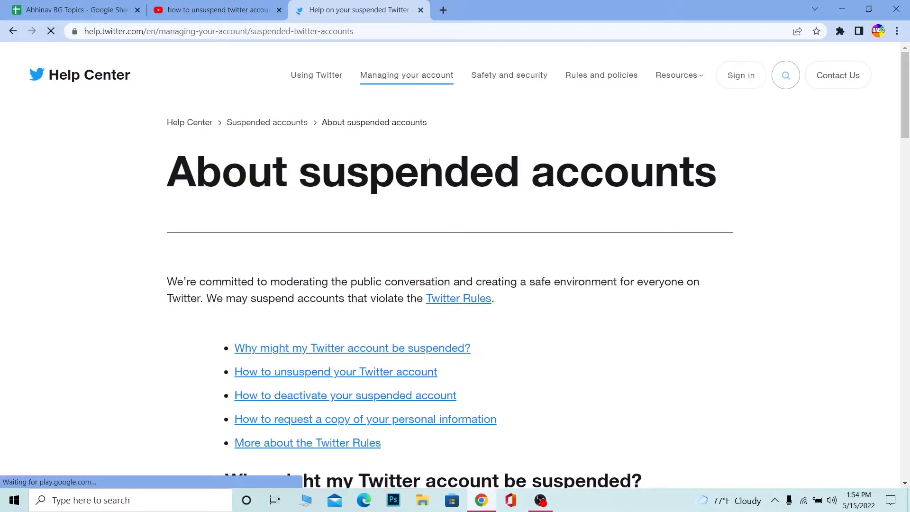
scroll("down", 3)
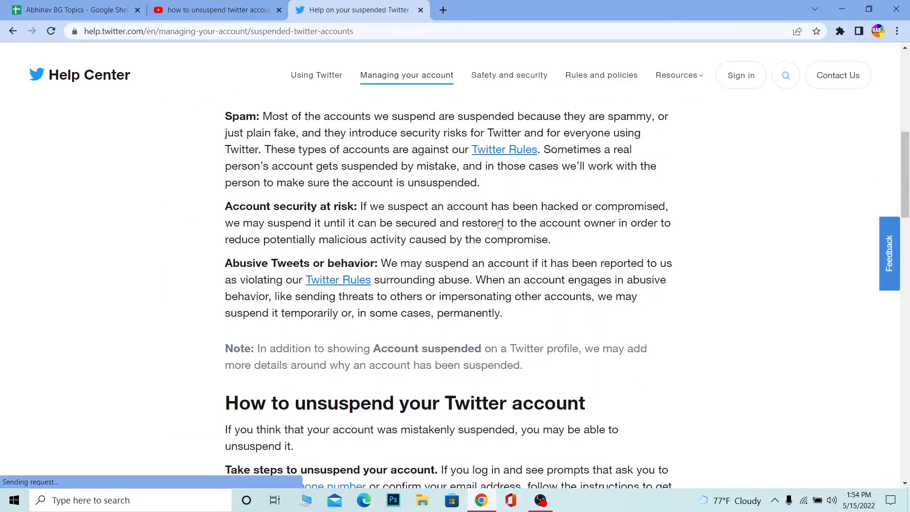
scroll("down", 3)
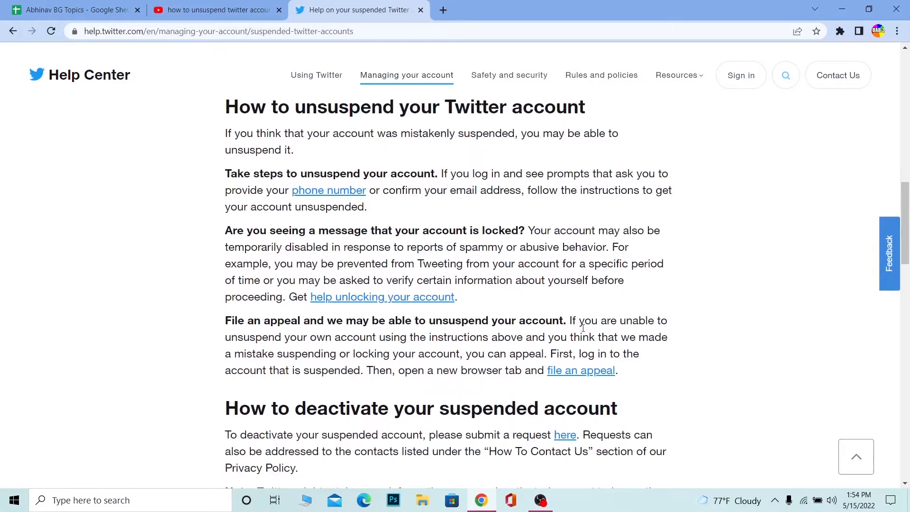
double_click(580, 370)
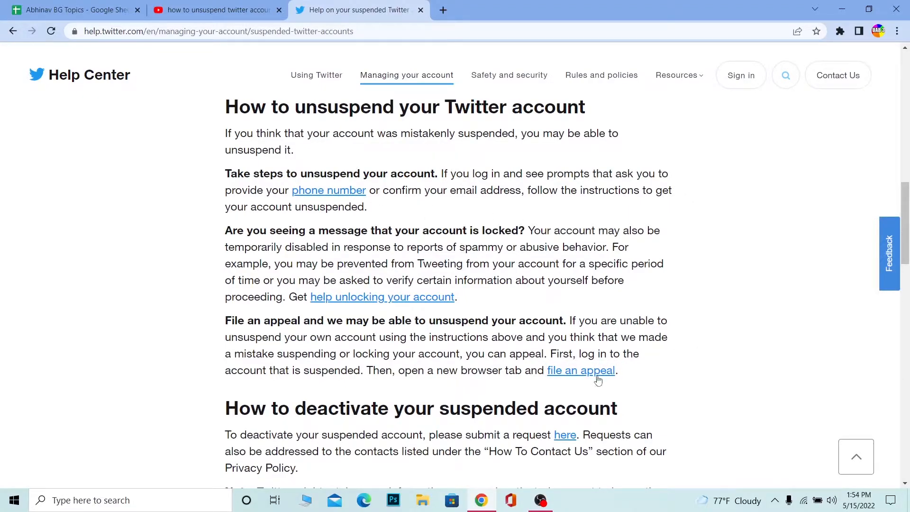
Follow the 'file an appeal' link to open the suspension appeal form and select its description field.
left_click(580, 370)
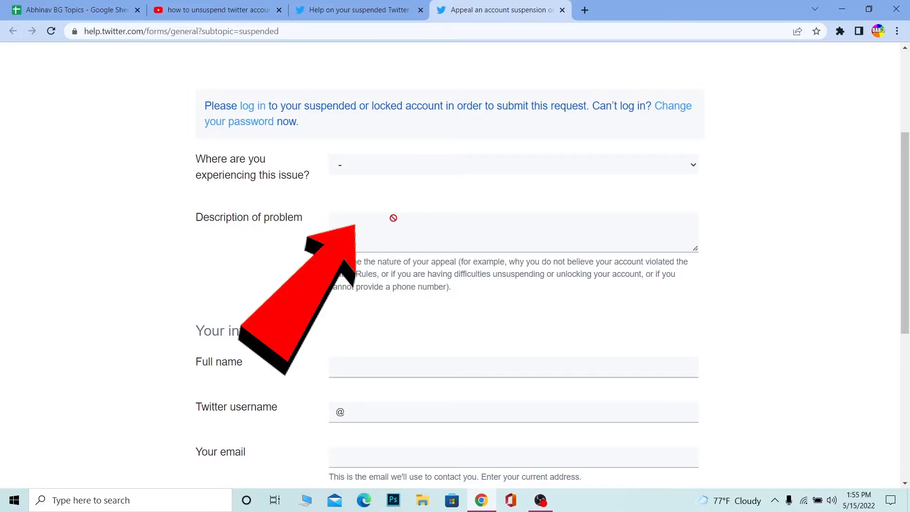
left_click(570, 499)
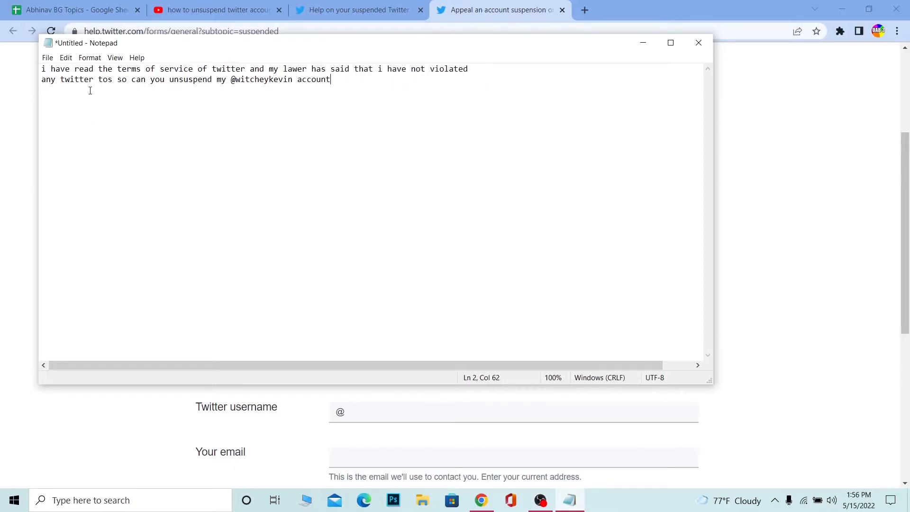
Draft an appeal in Notepad saying no Twitter terms were violated, then return to Chrome.
double_click(102, 79)
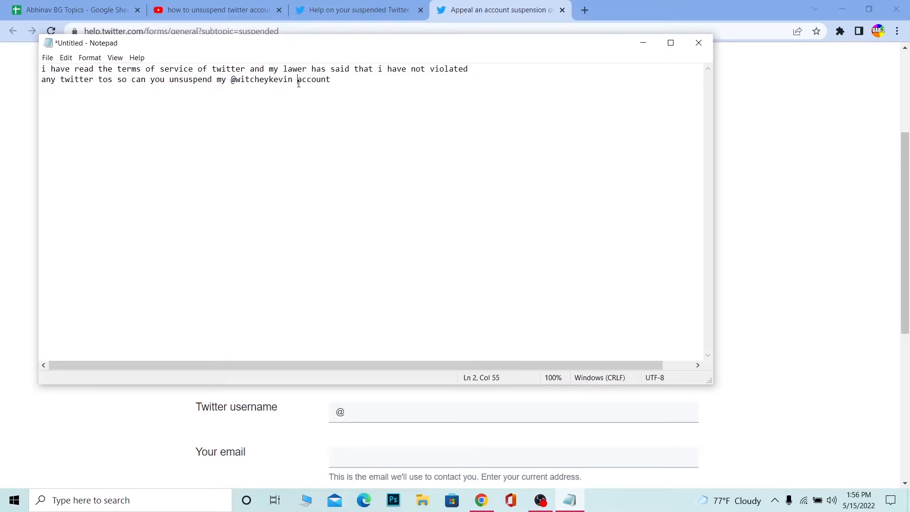
left_click(249, 79)
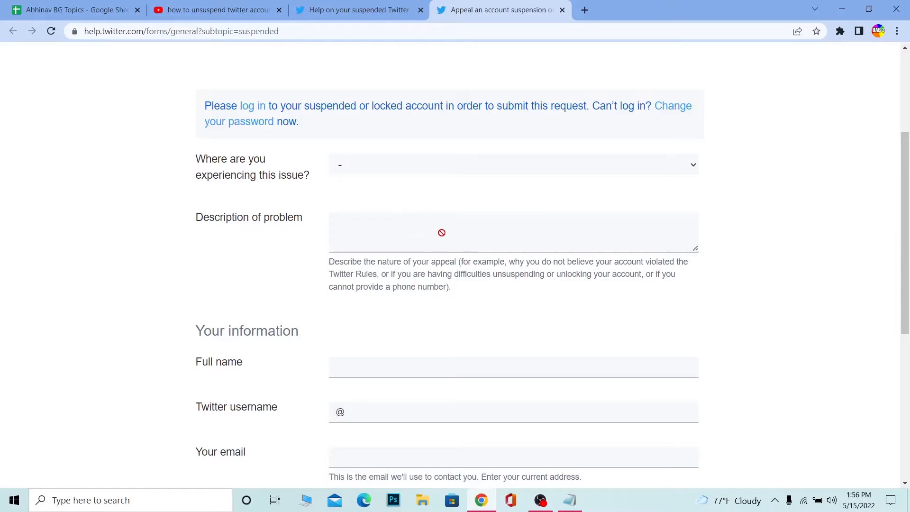
Review the appeal form's fields, then close its tab to return to the suspended accounts article.
scroll("down", 3)
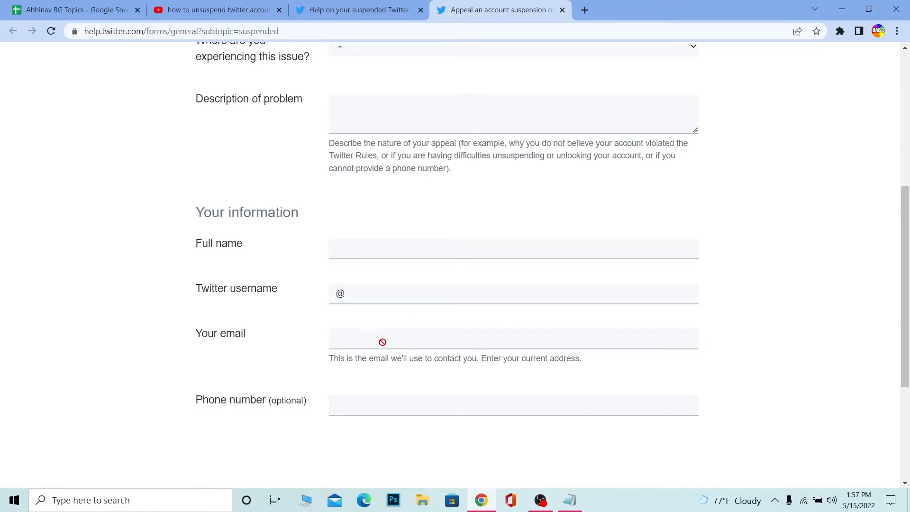
scroll("down", 3)
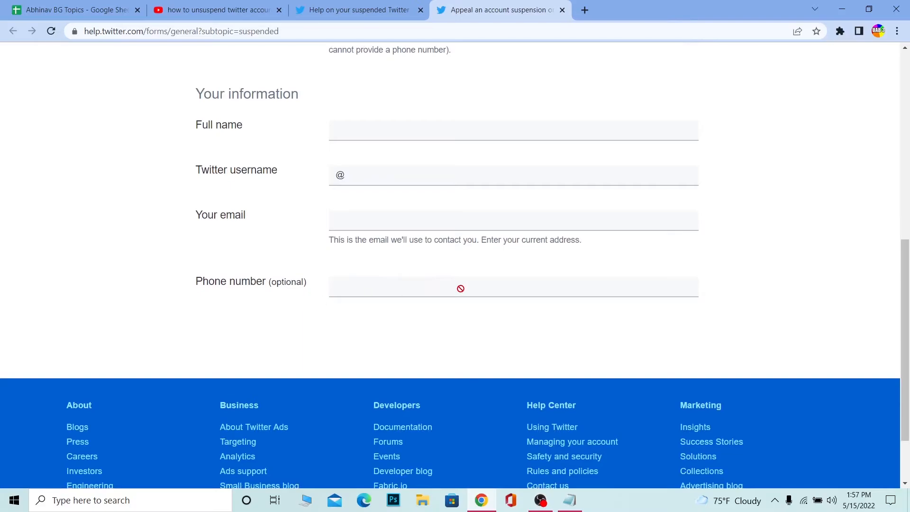
scroll("up", 3)
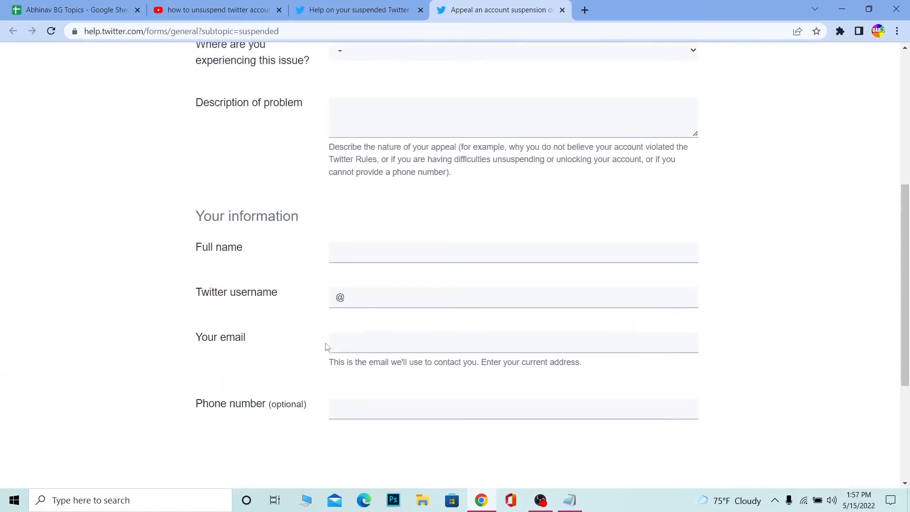
scroll("down", 3)
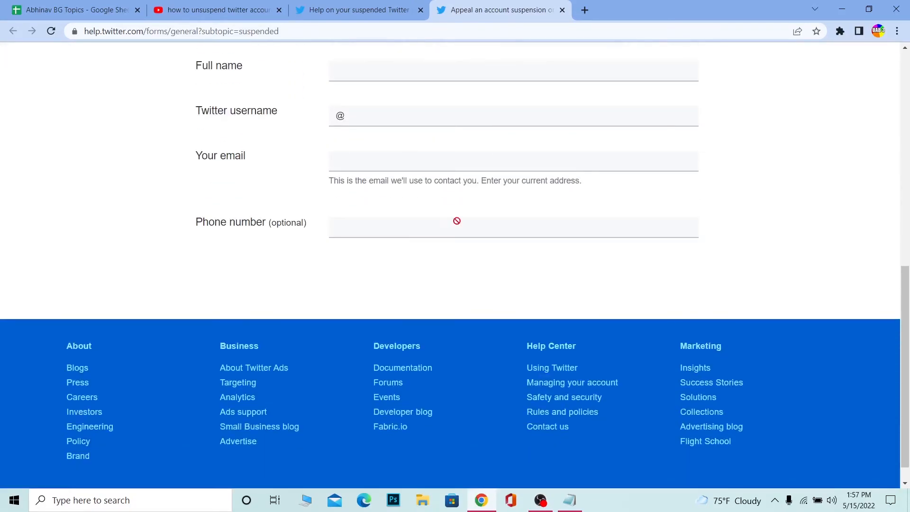
scroll("up", 3)
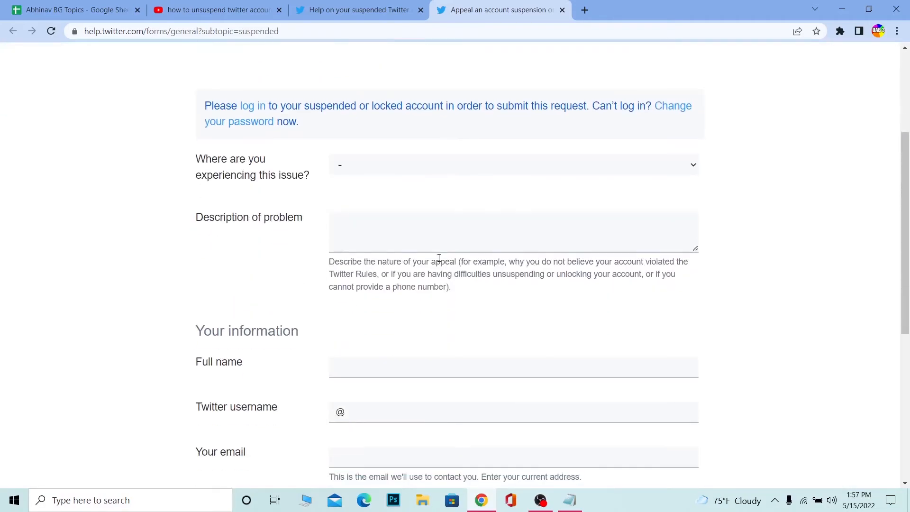
scroll("down", 3)
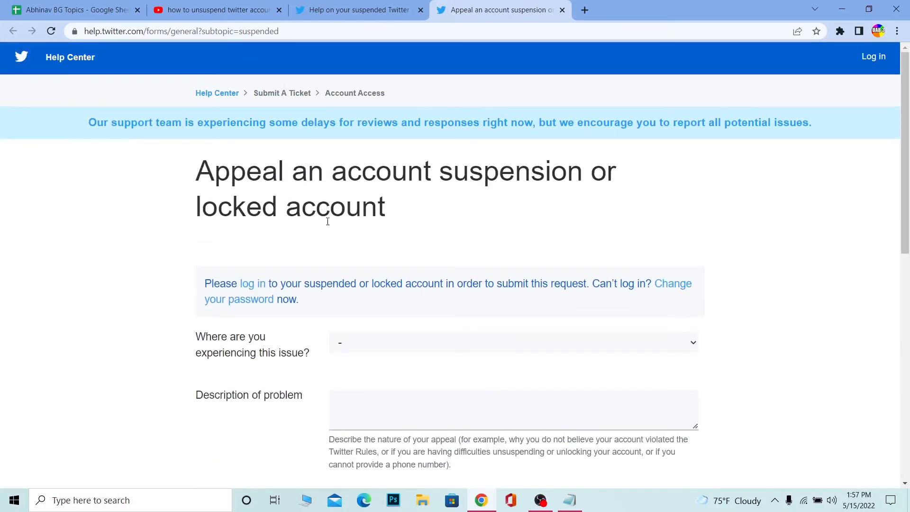
scroll("down", 3)
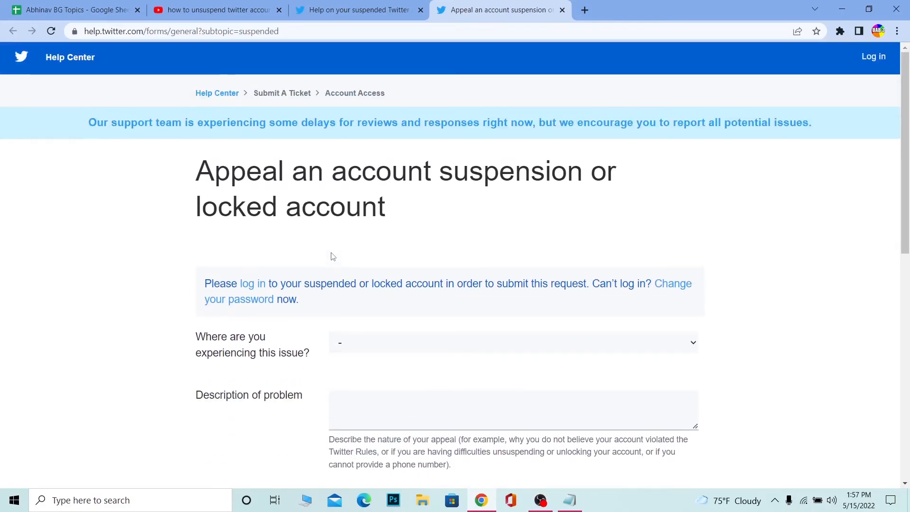
scroll("down", 3)
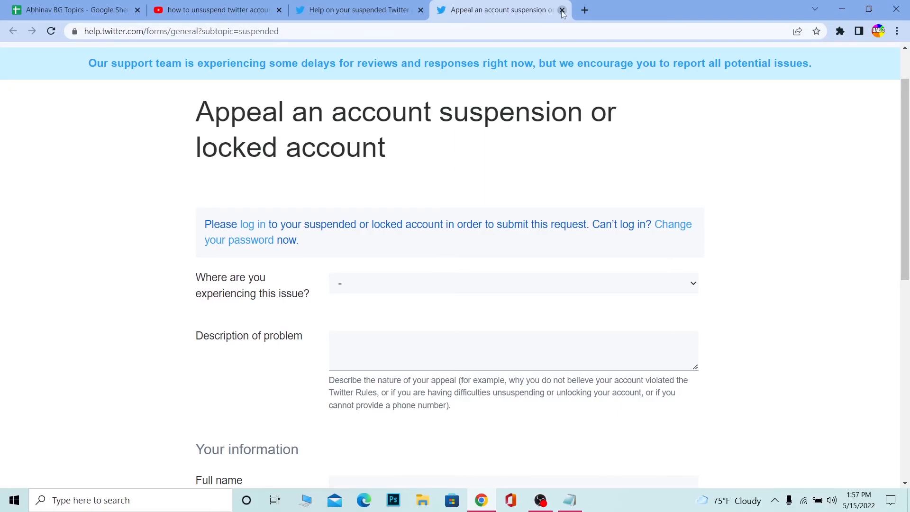
left_click(561, 10)
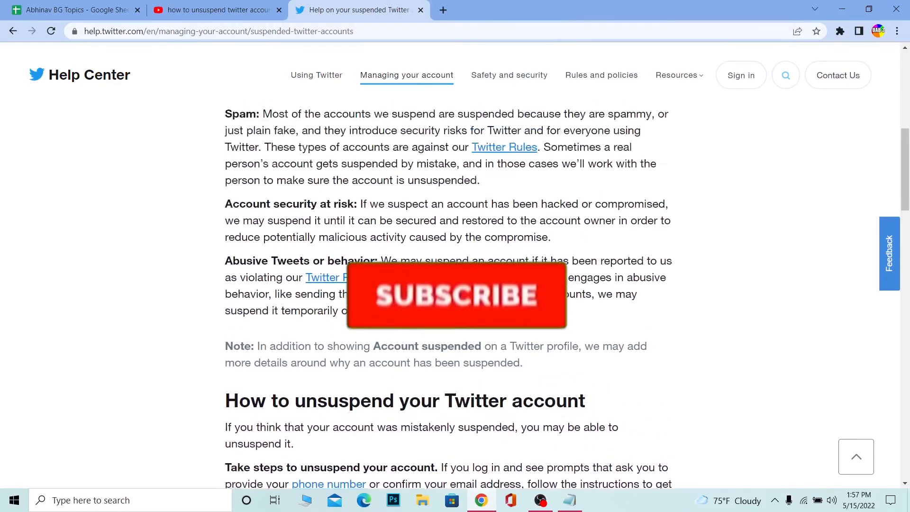